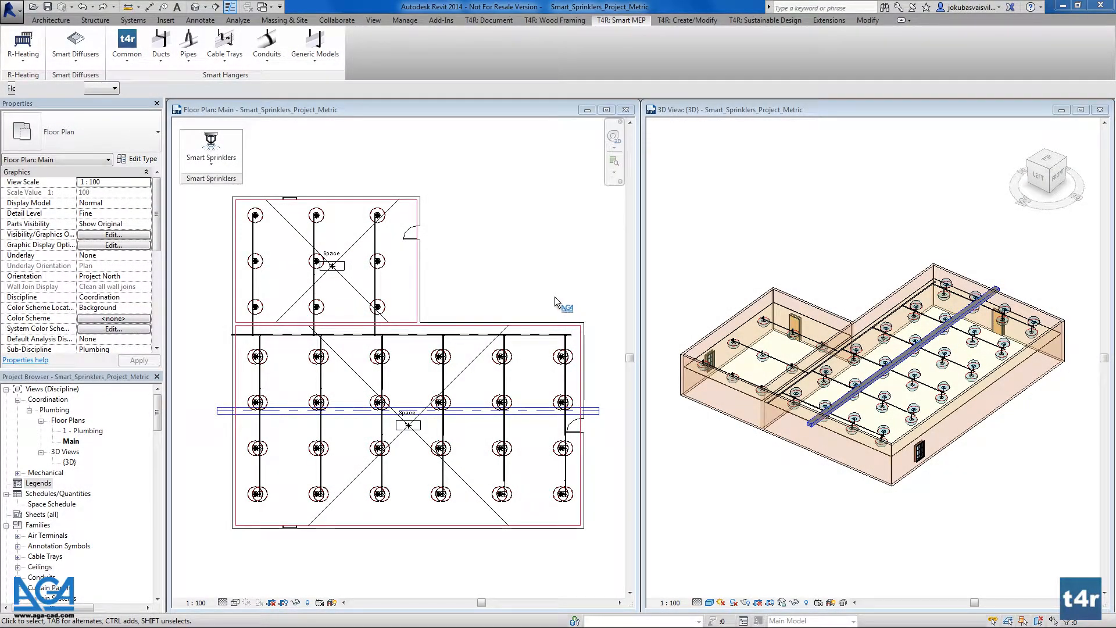
- Bring up the Smart Sprinklers command list to start the hierarchical system list
click(211, 150)
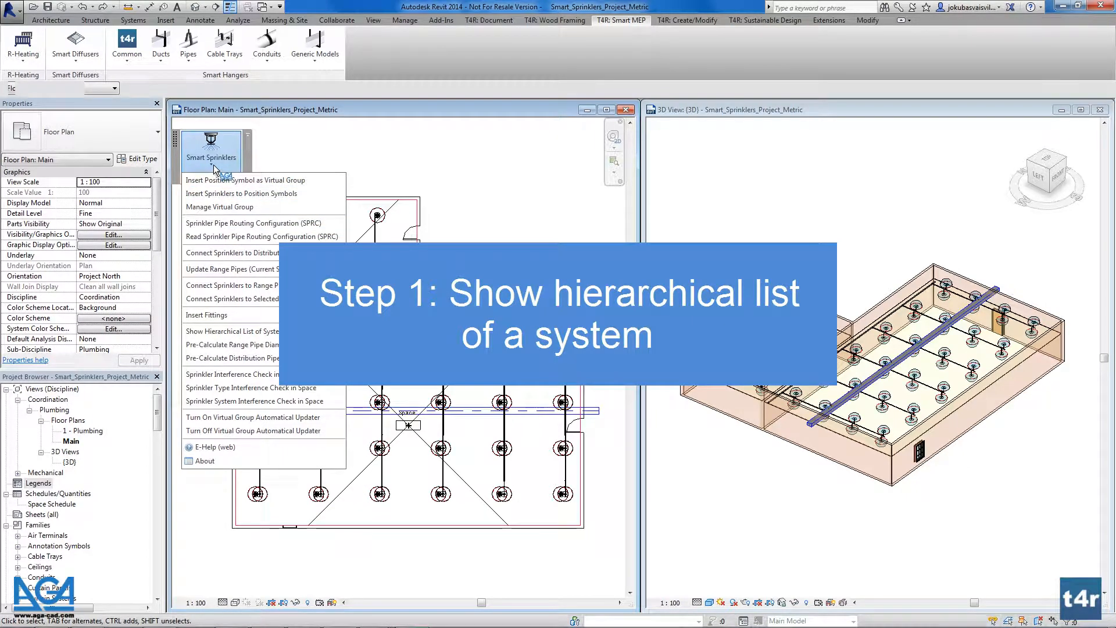
mouse_move(234, 331)
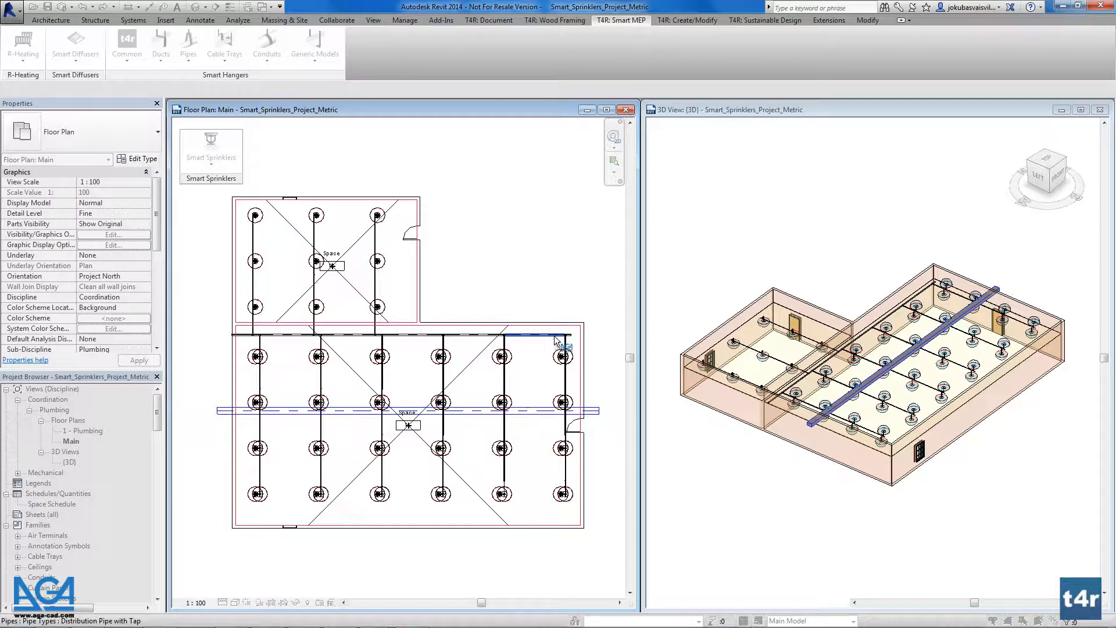
mouse_move(543, 340)
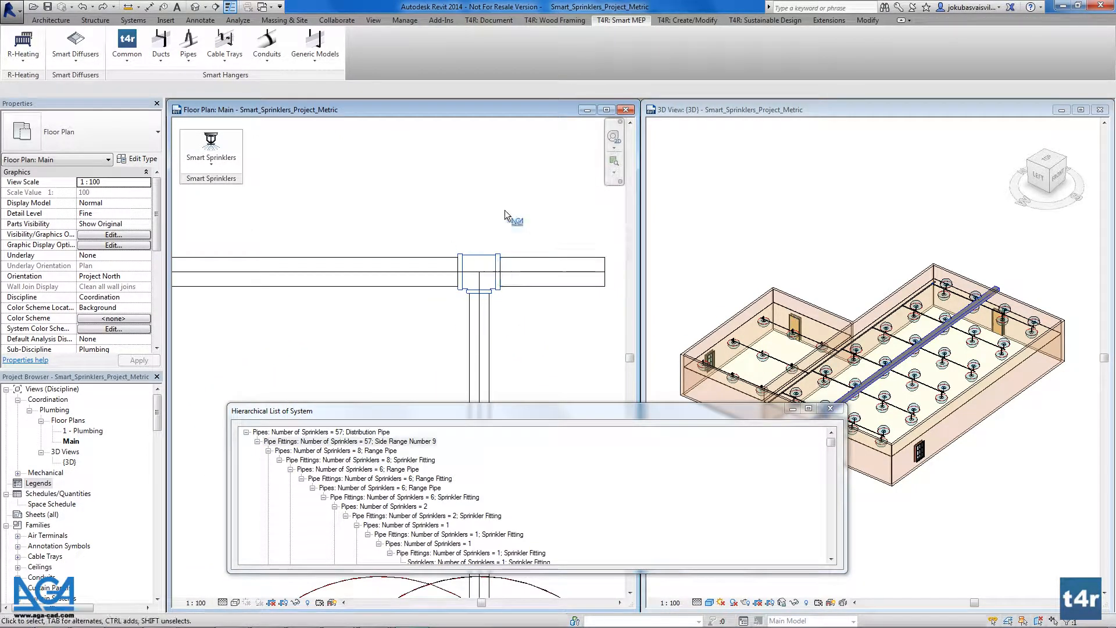
mouse_move(446, 226)
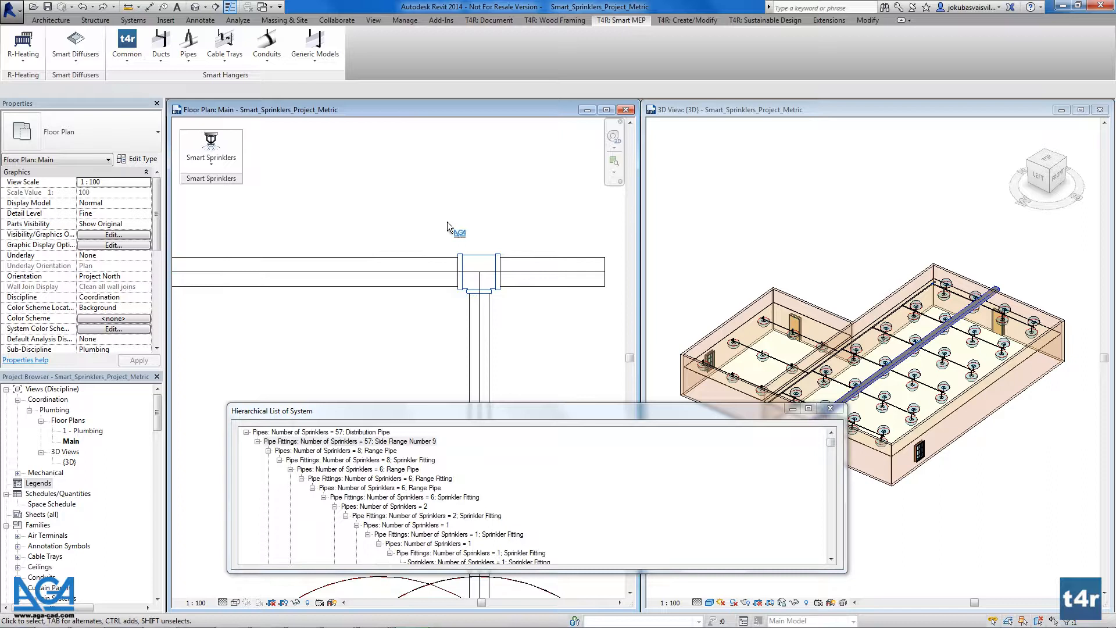
- Pick the distribution pipe so the Hierarchical List of System shows its 57 sprinklers
click(334, 450)
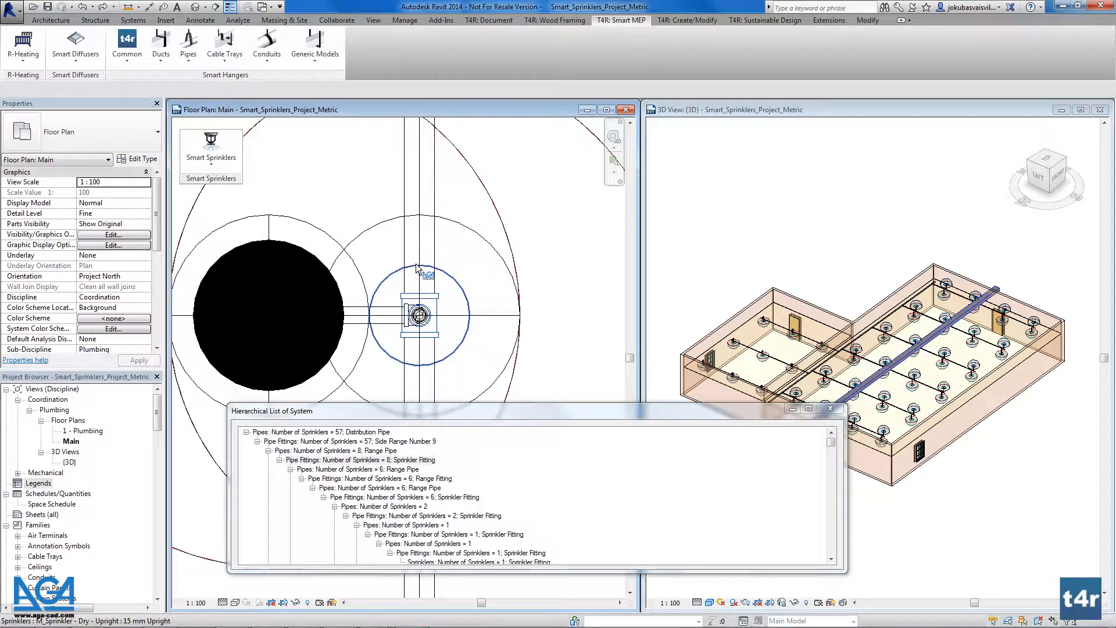
scroll(down, 3)
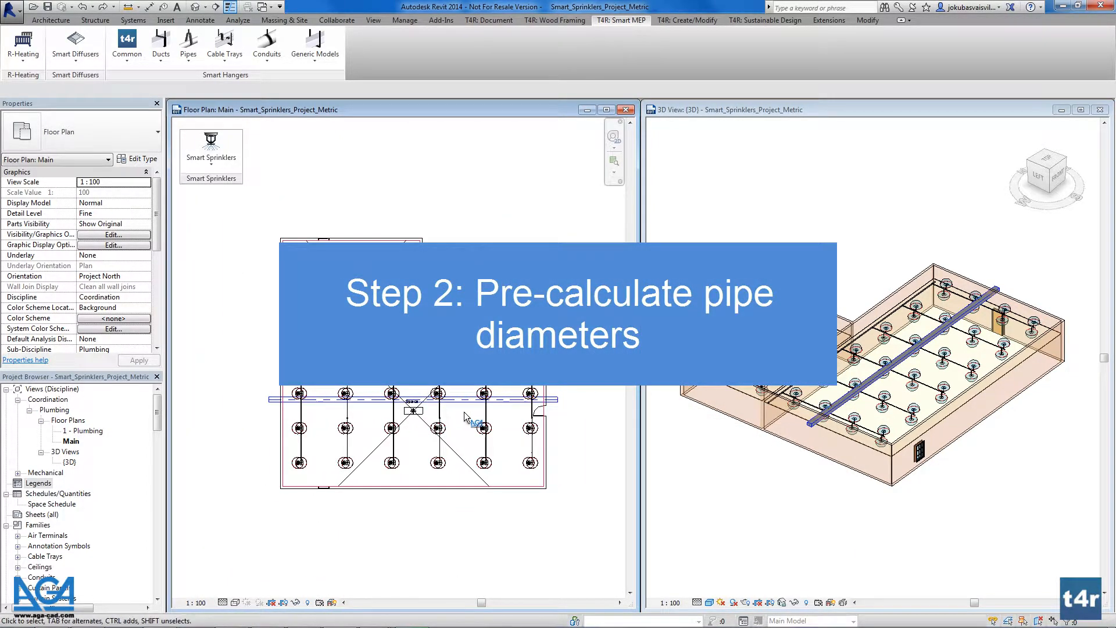
- Bring up the Smart Sprinklers command list again for the pipe diameter pre-calculation
click(210, 147)
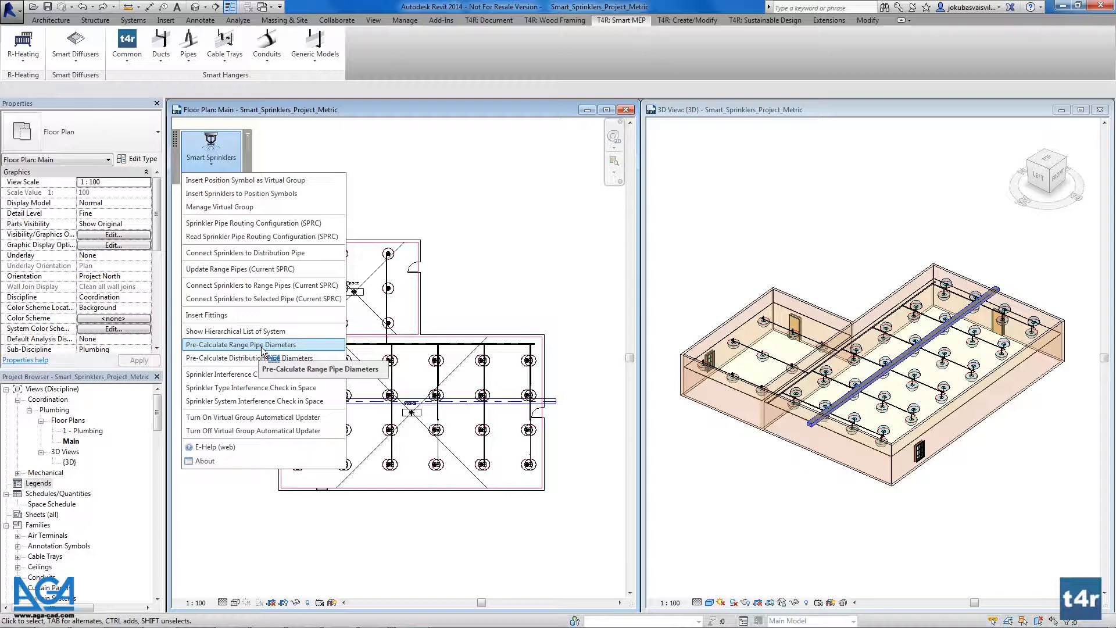
mouse_move(249, 356)
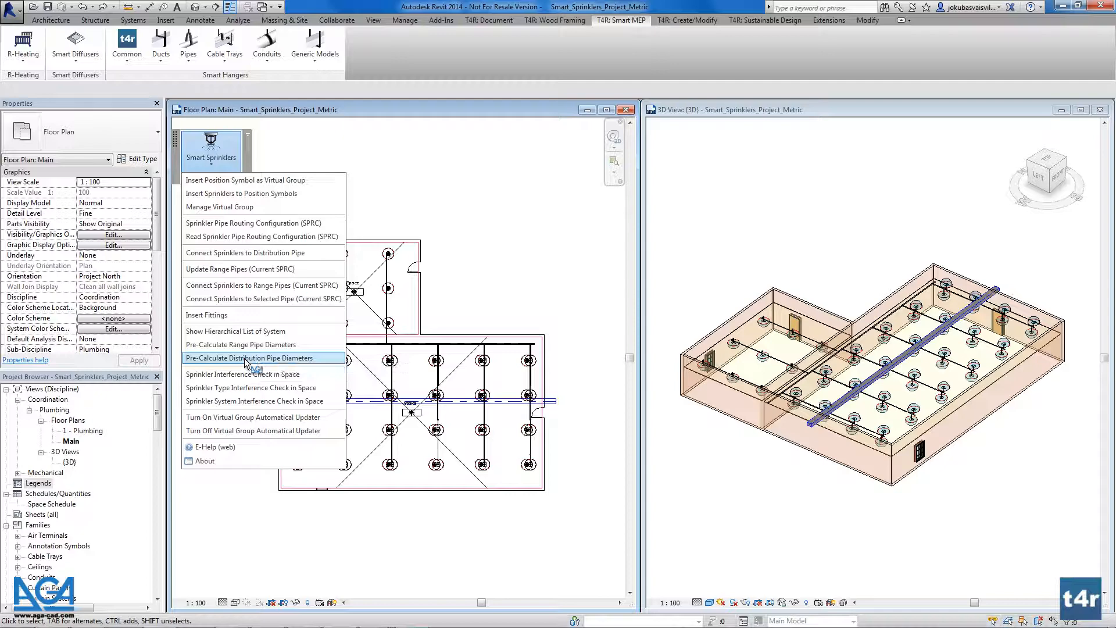
- Run Pre-Calculate Distribution Pipe Diameters on the picked distribution pipe
click(262, 357)
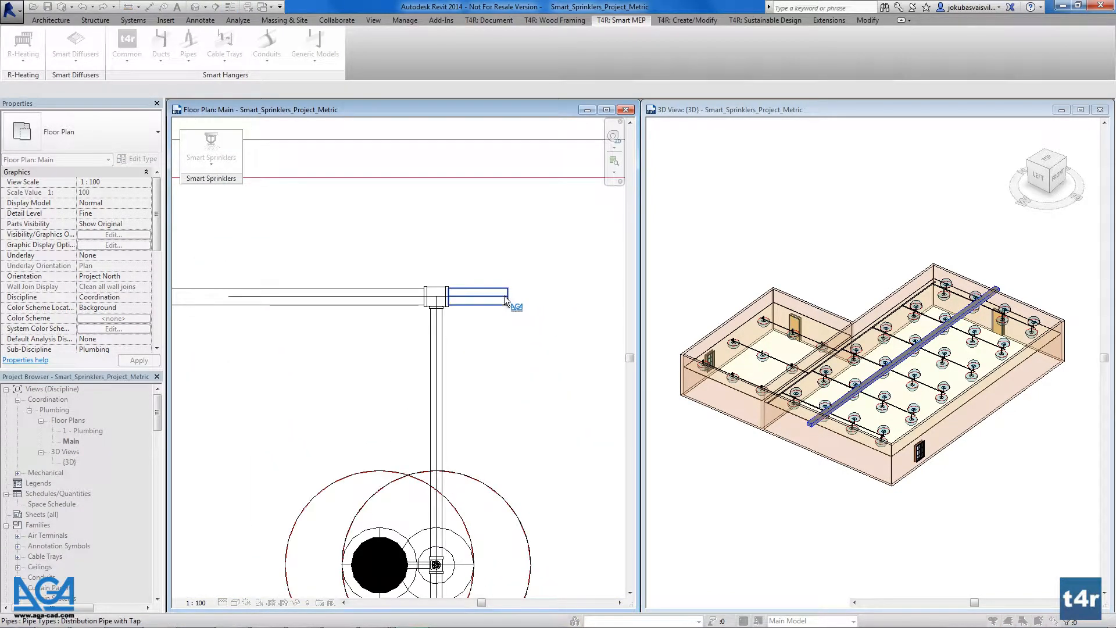
mouse_move(506, 302)
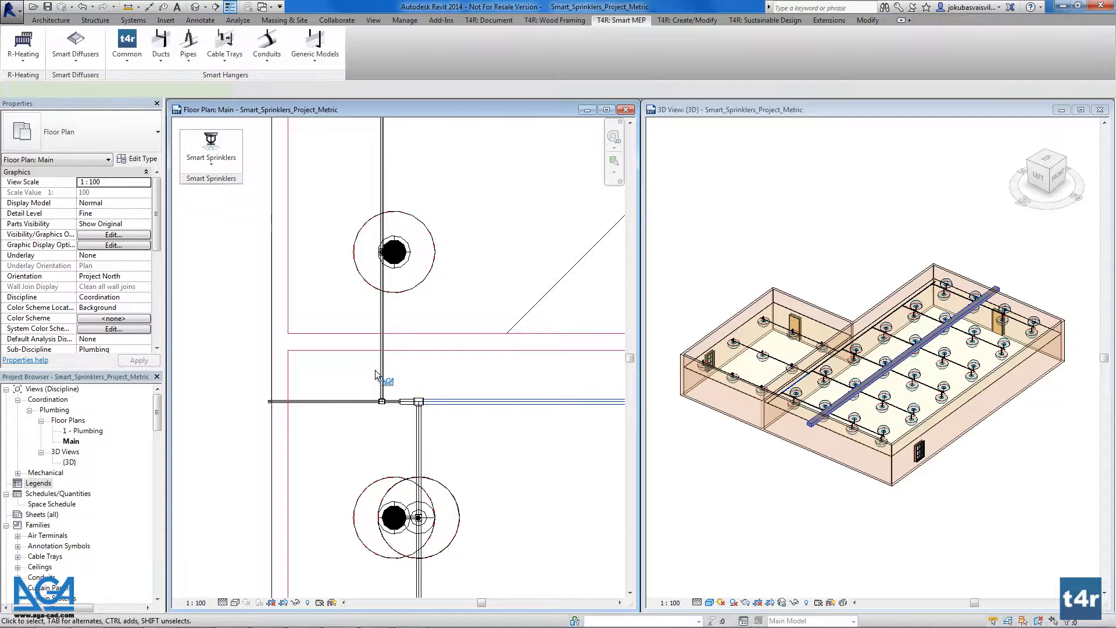
mouse_move(394, 402)
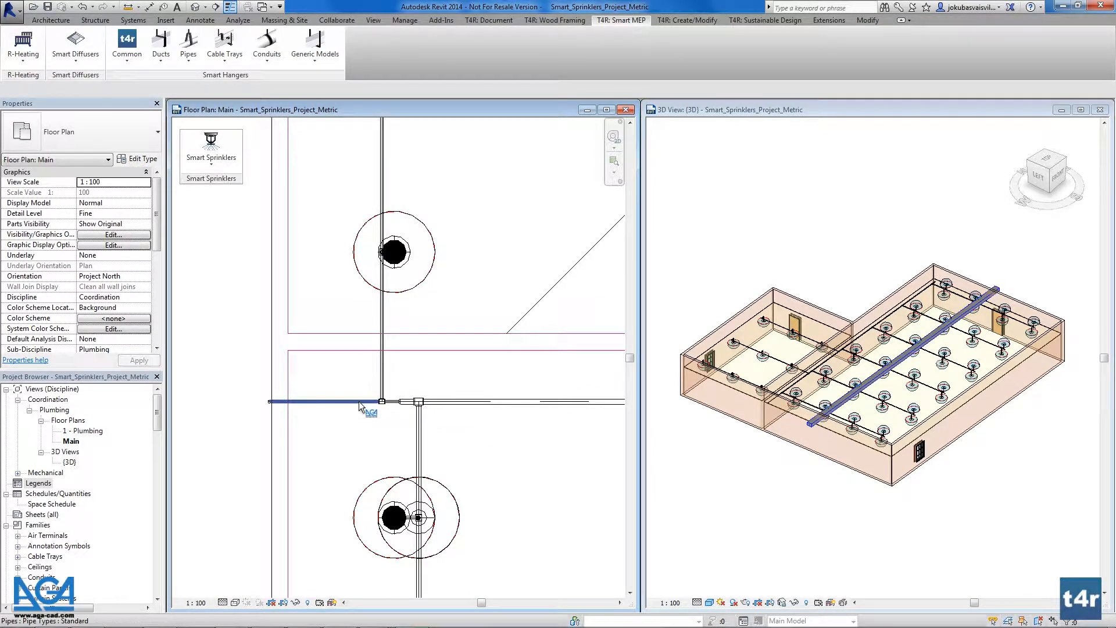
click(324, 401)
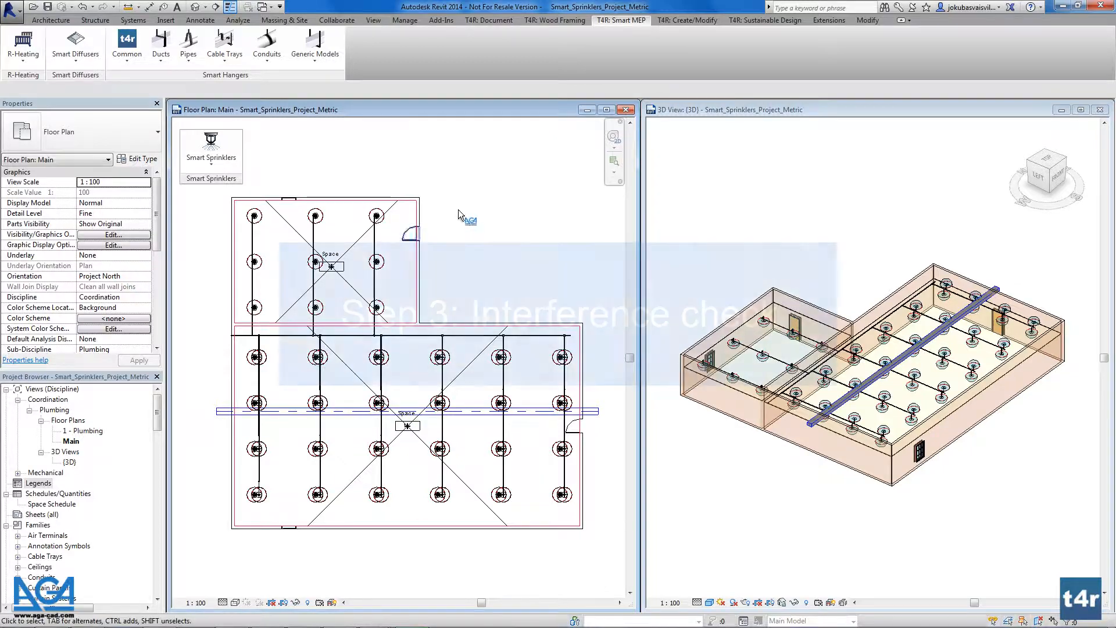
- Start the Sprinkler Type Interference Check in Space from the Smart Sprinklers list
click(210, 150)
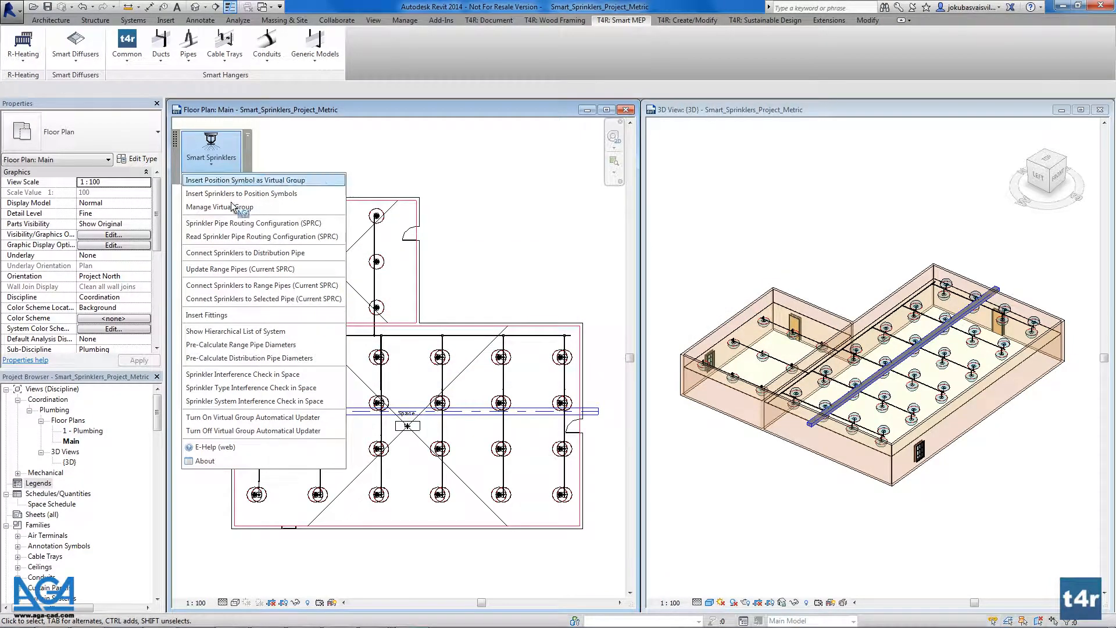
mouse_move(251, 387)
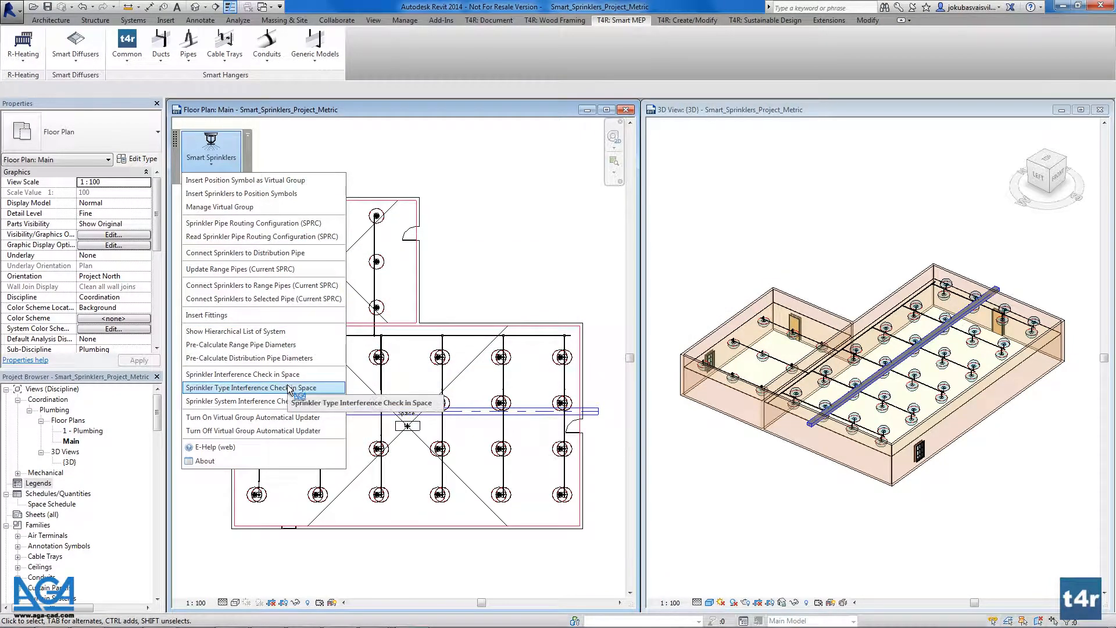
mouse_move(294, 387)
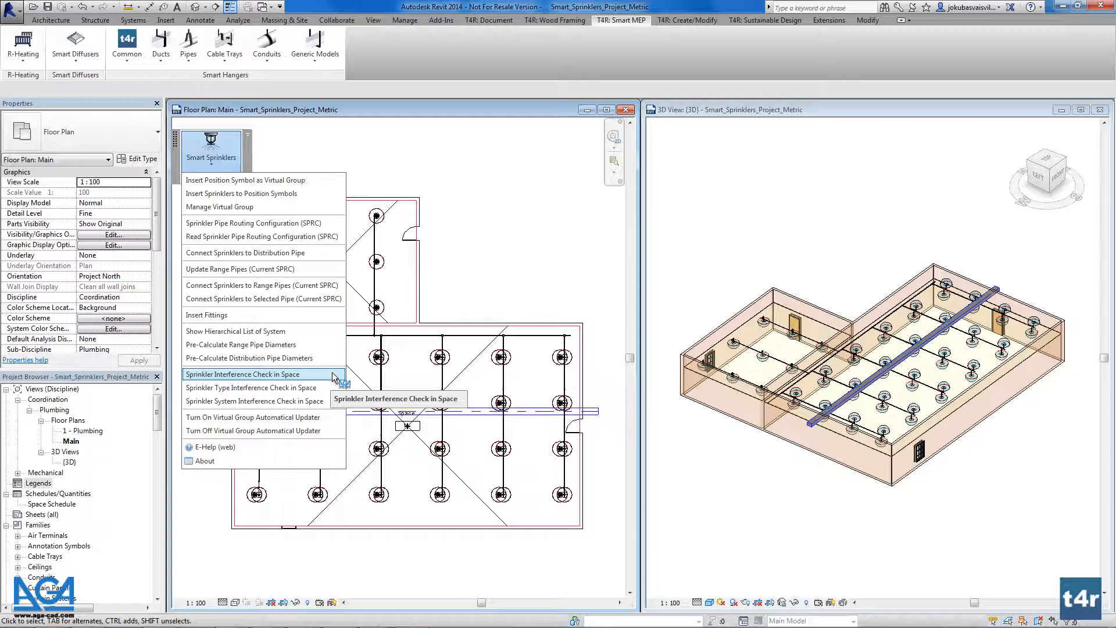
mouse_move(252, 387)
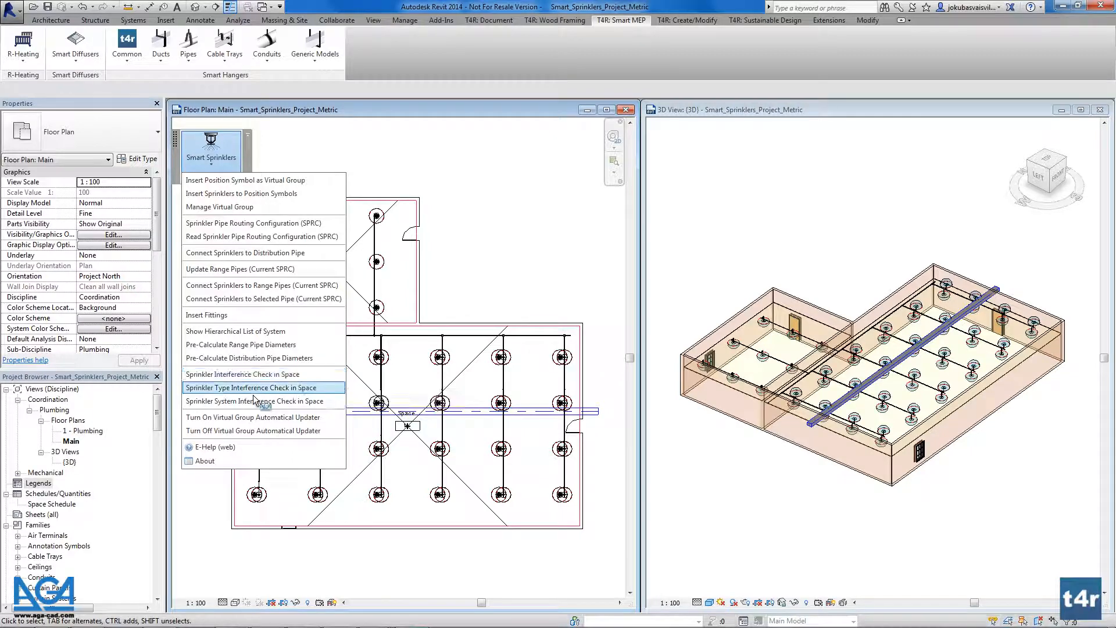
mouse_move(249, 387)
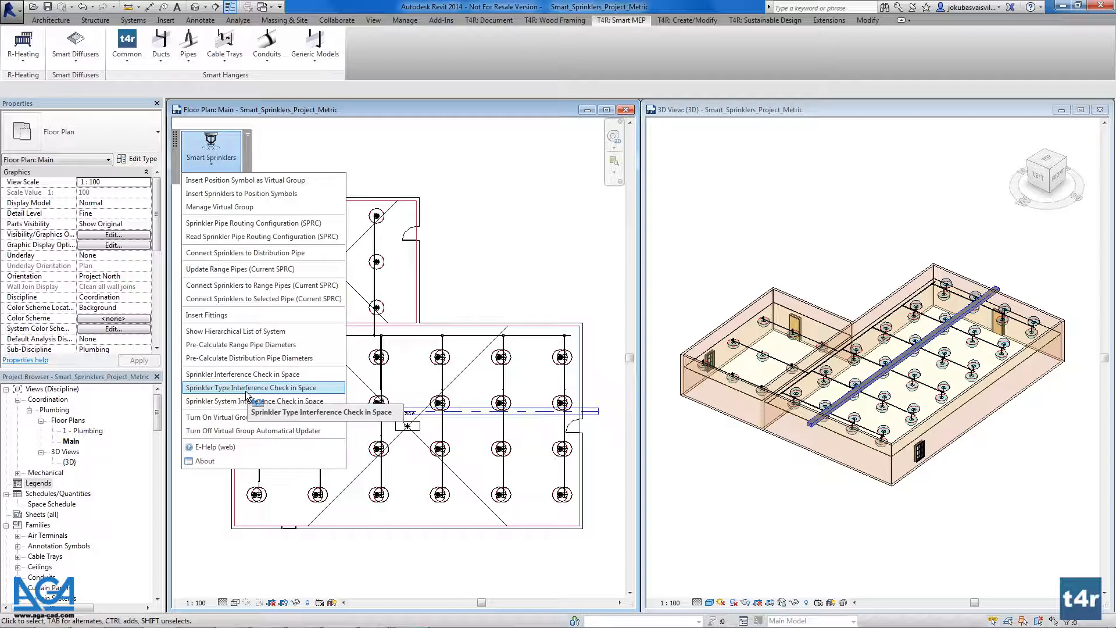
click(251, 387)
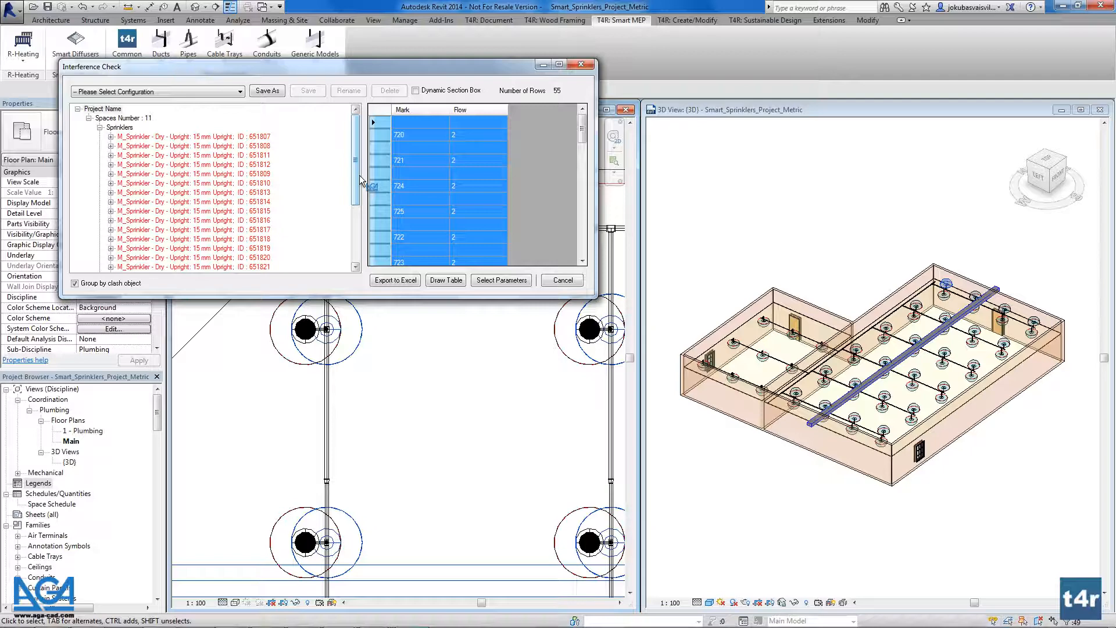
- Scroll the clash tree past the 11 sprinkler spaces down to the Ducts group
scroll(down, 3)
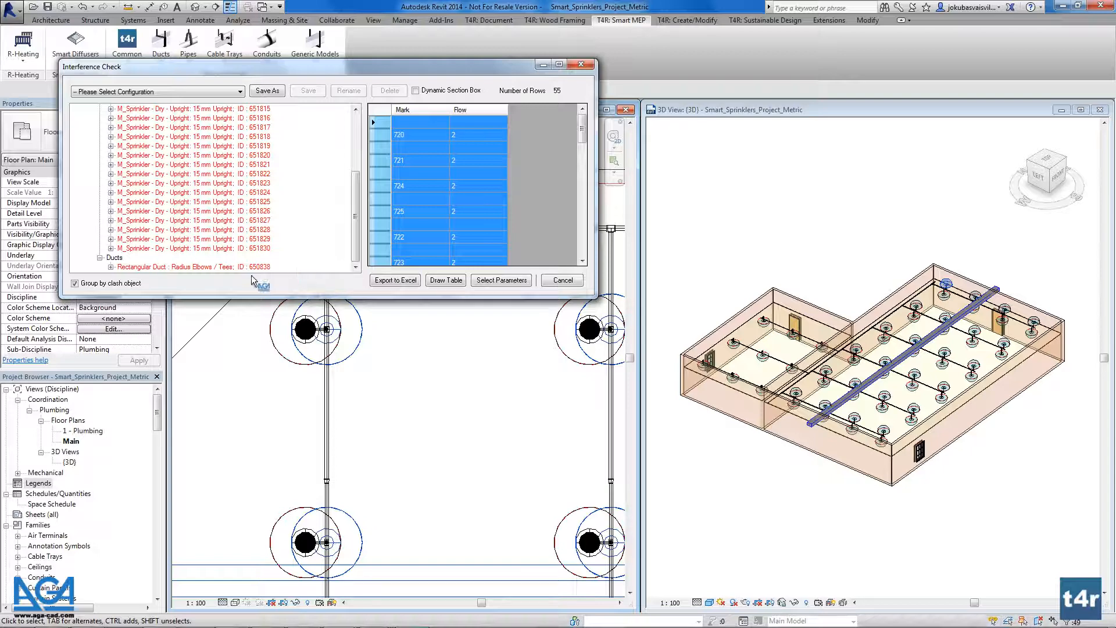
- Inspect two Rectangular Duct clash sprinkler positions in the 3D view, then cancel the results dialog
click(114, 257)
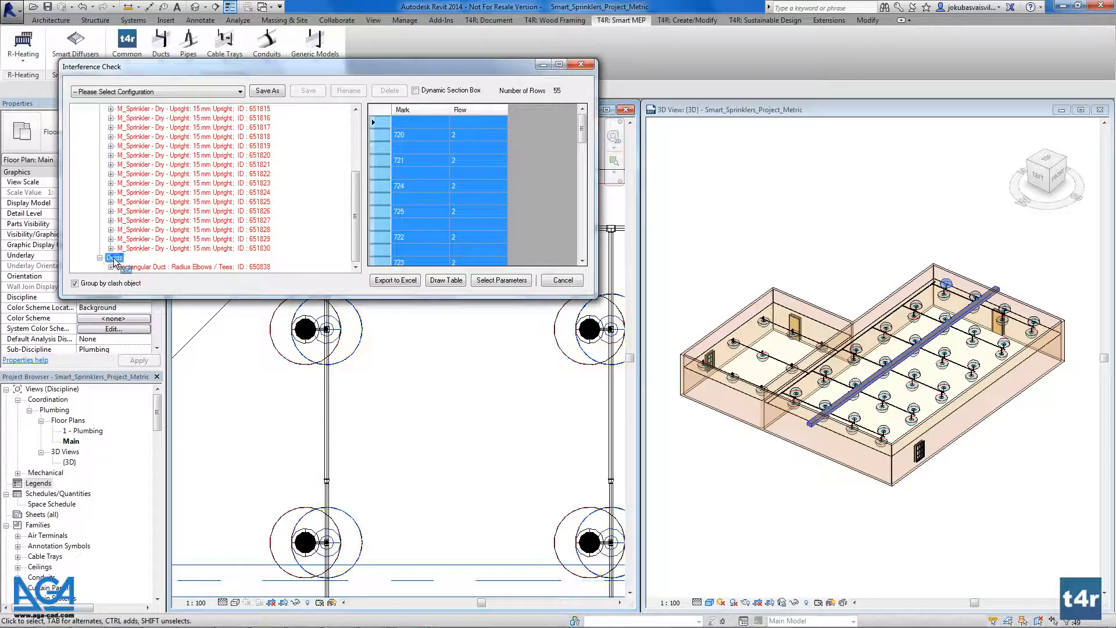
click(115, 258)
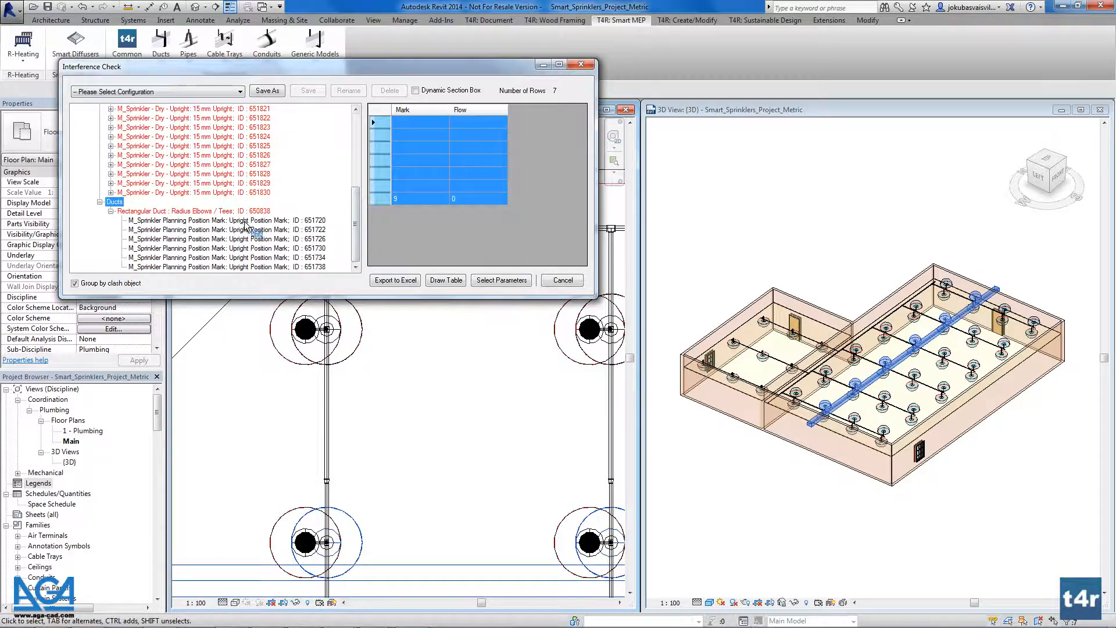
click(224, 228)
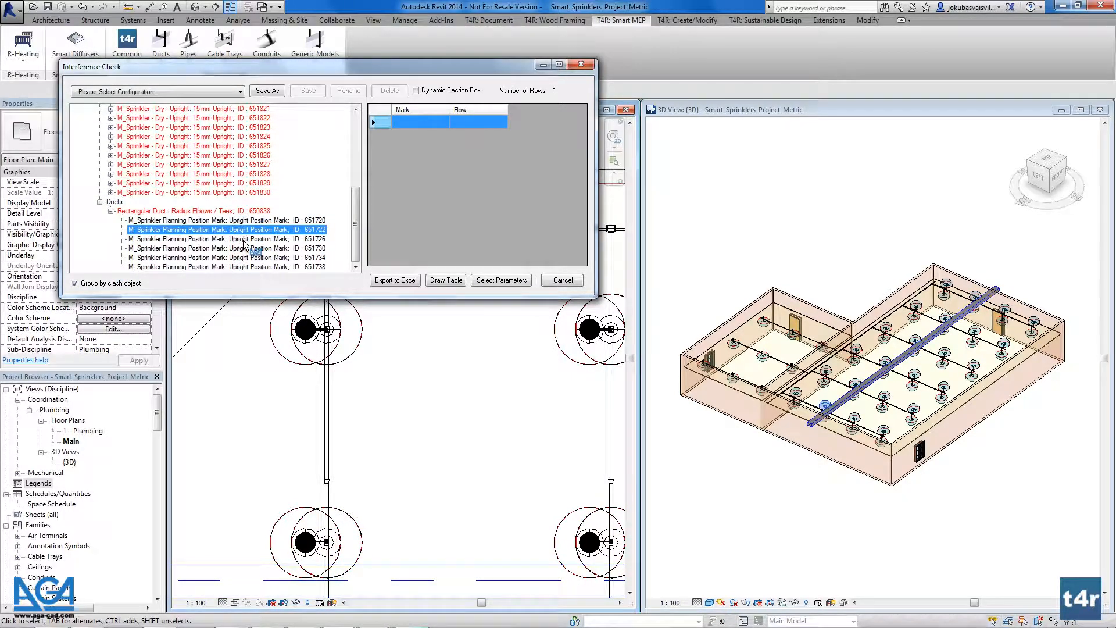
click(217, 219)
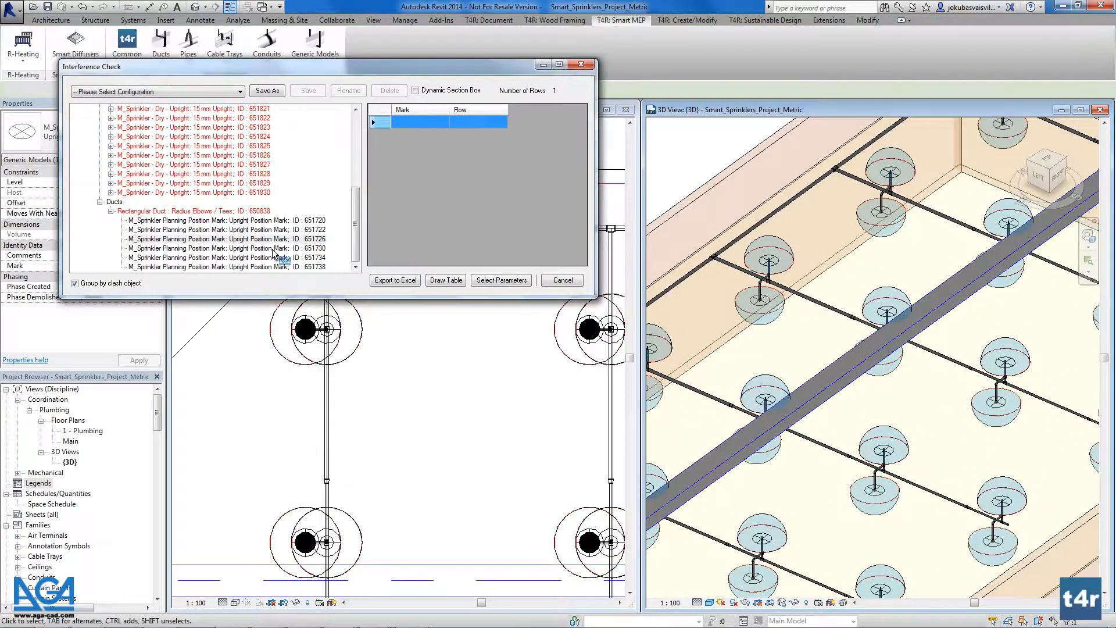
click(226, 257)
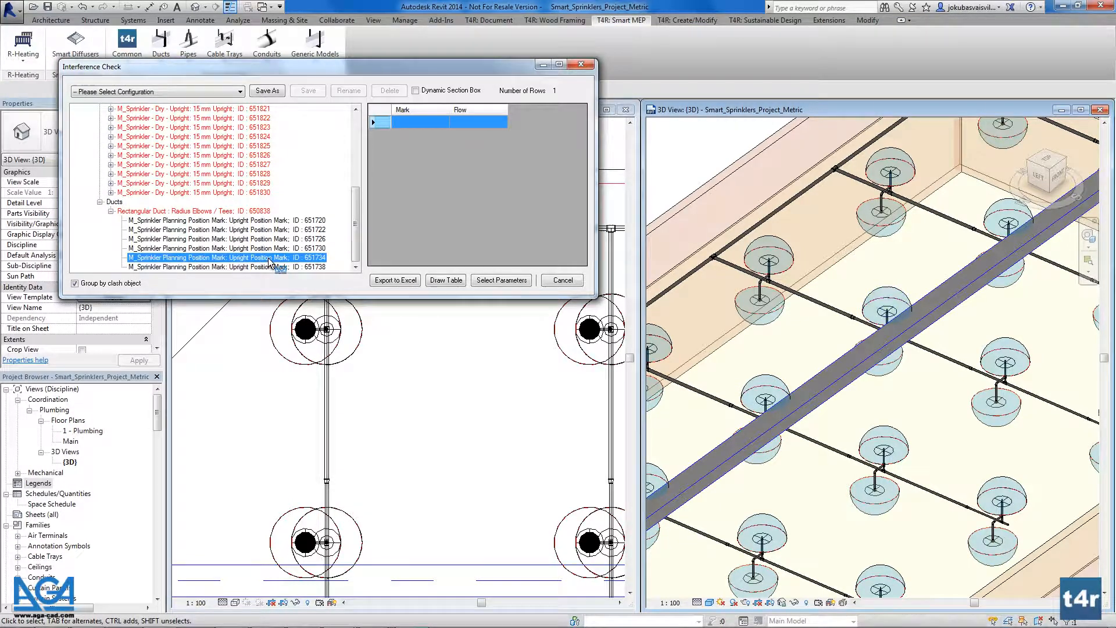
click(214, 267)
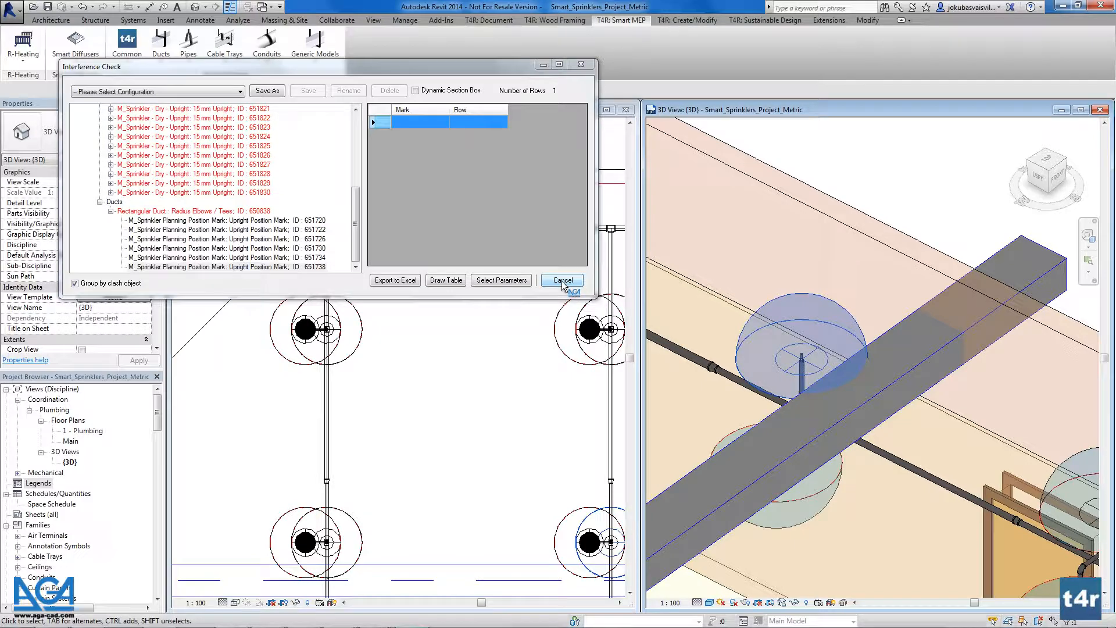
click(562, 280)
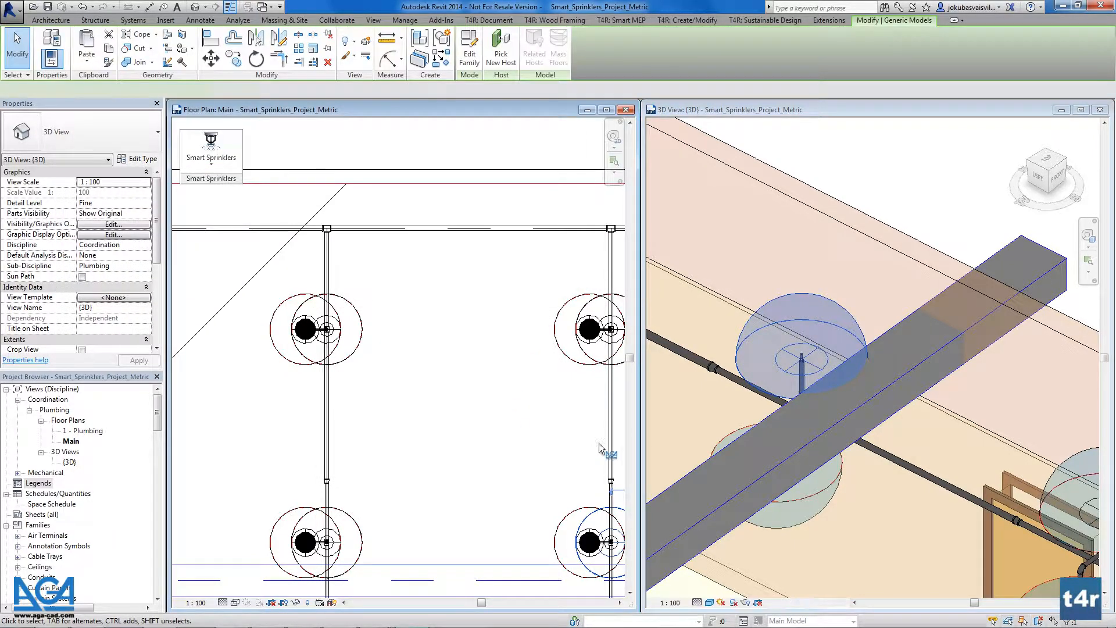